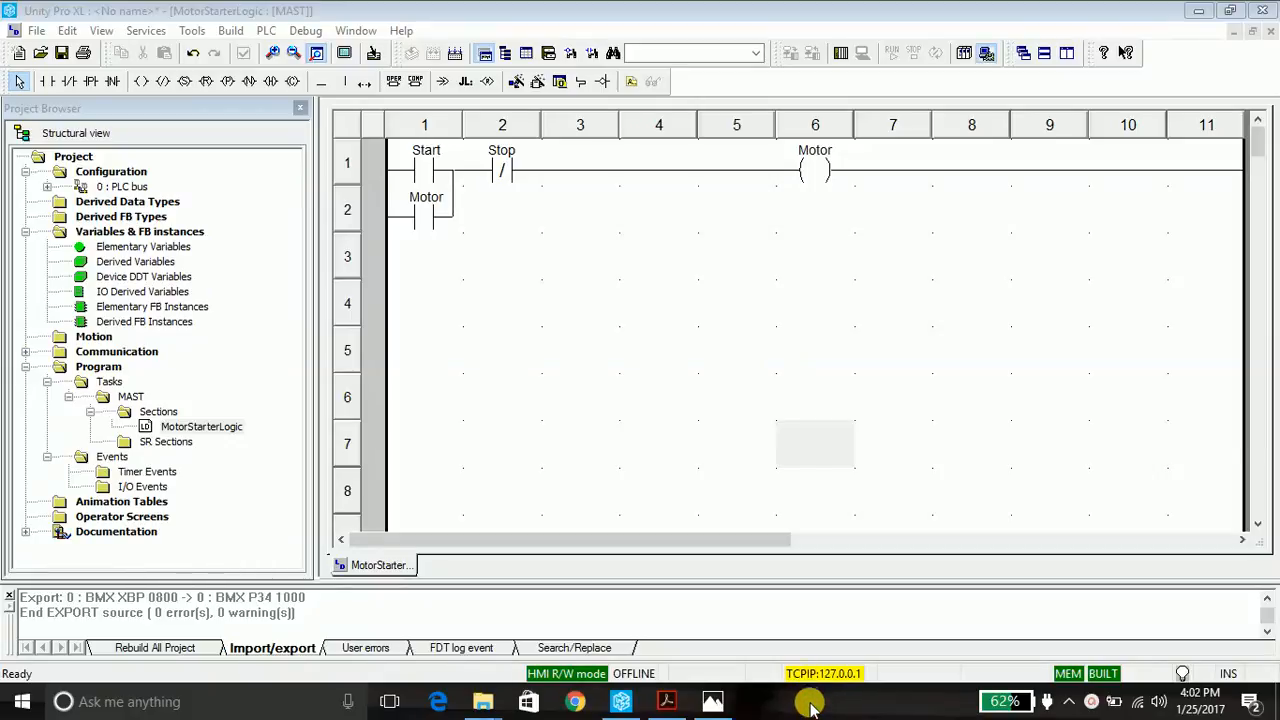
pyautogui.moveTo(790, 655)
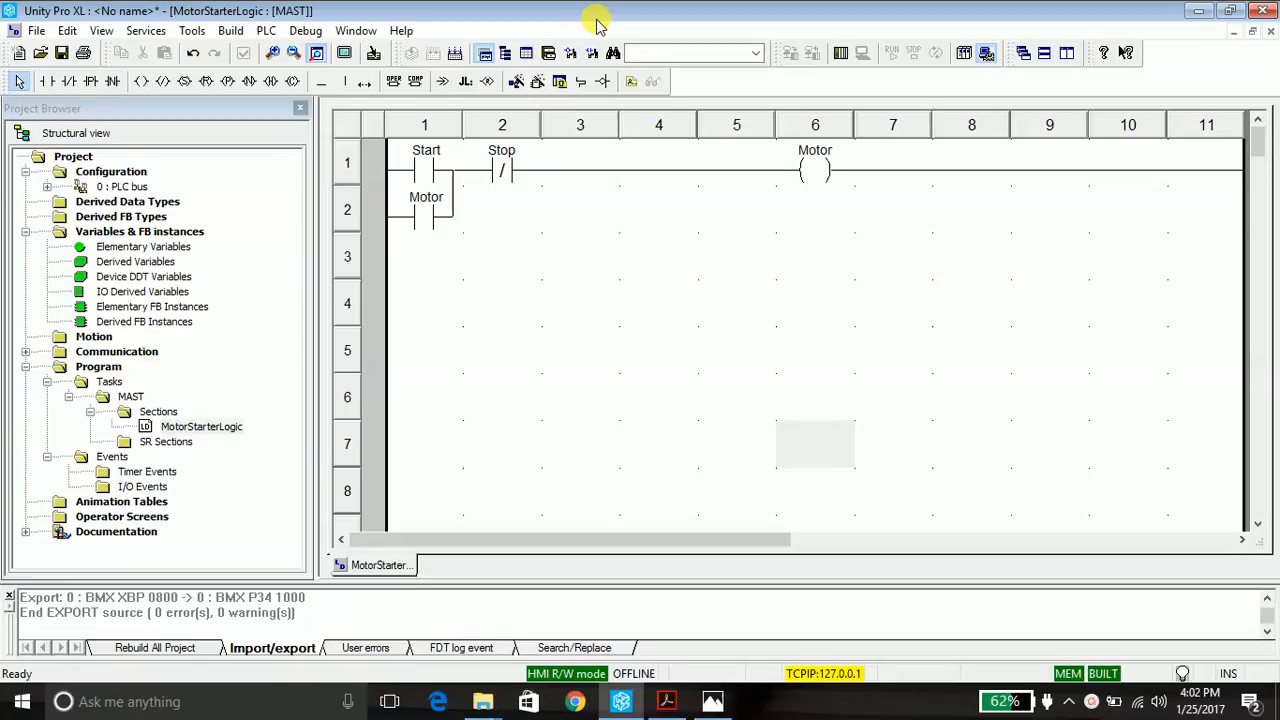
pyautogui.moveTo(888, 245)
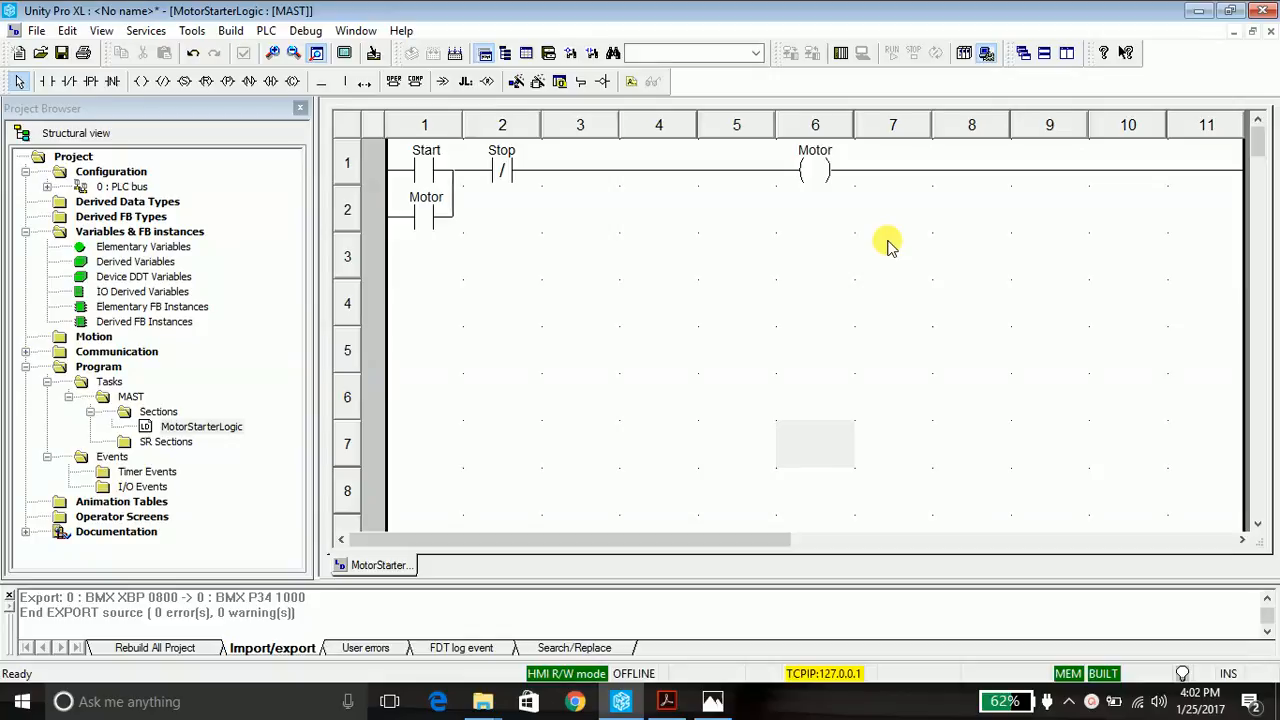
pyautogui.moveTo(863, 302)
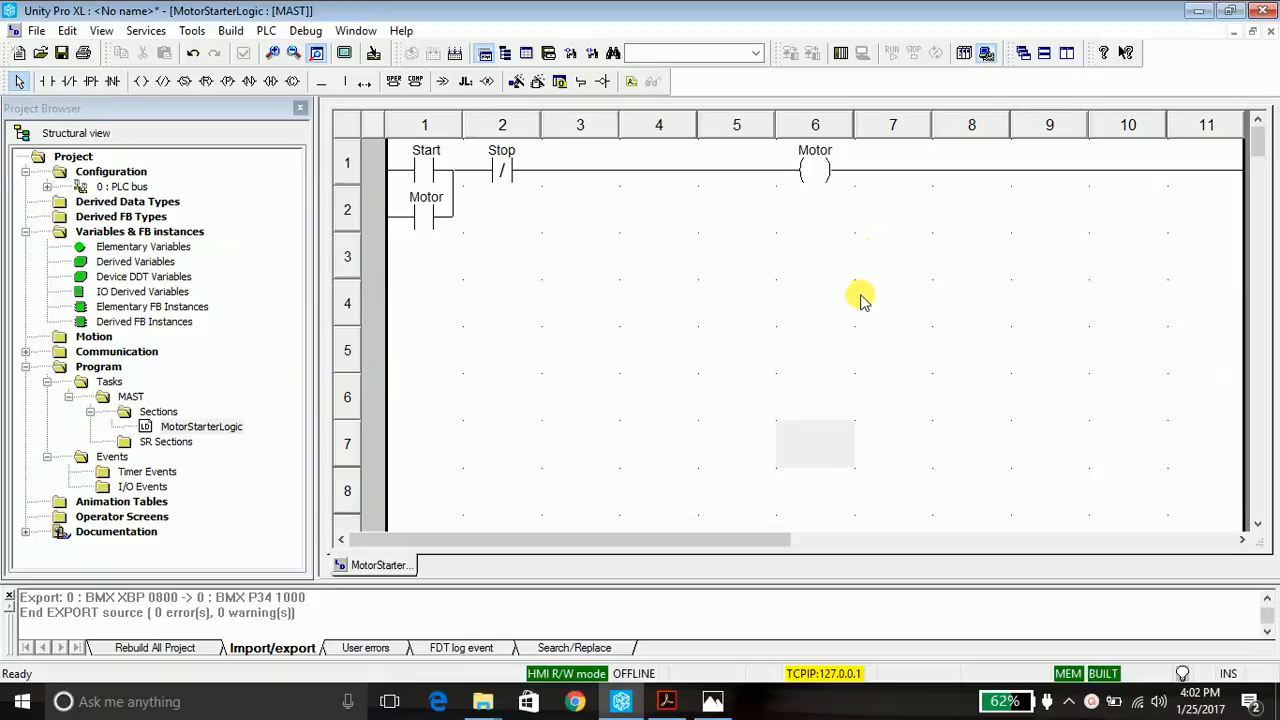
# Check the manual's page 27 list of STU, STA, XEF and ZEF file types, then return to Unity Pro.
pyautogui.click(666, 701)
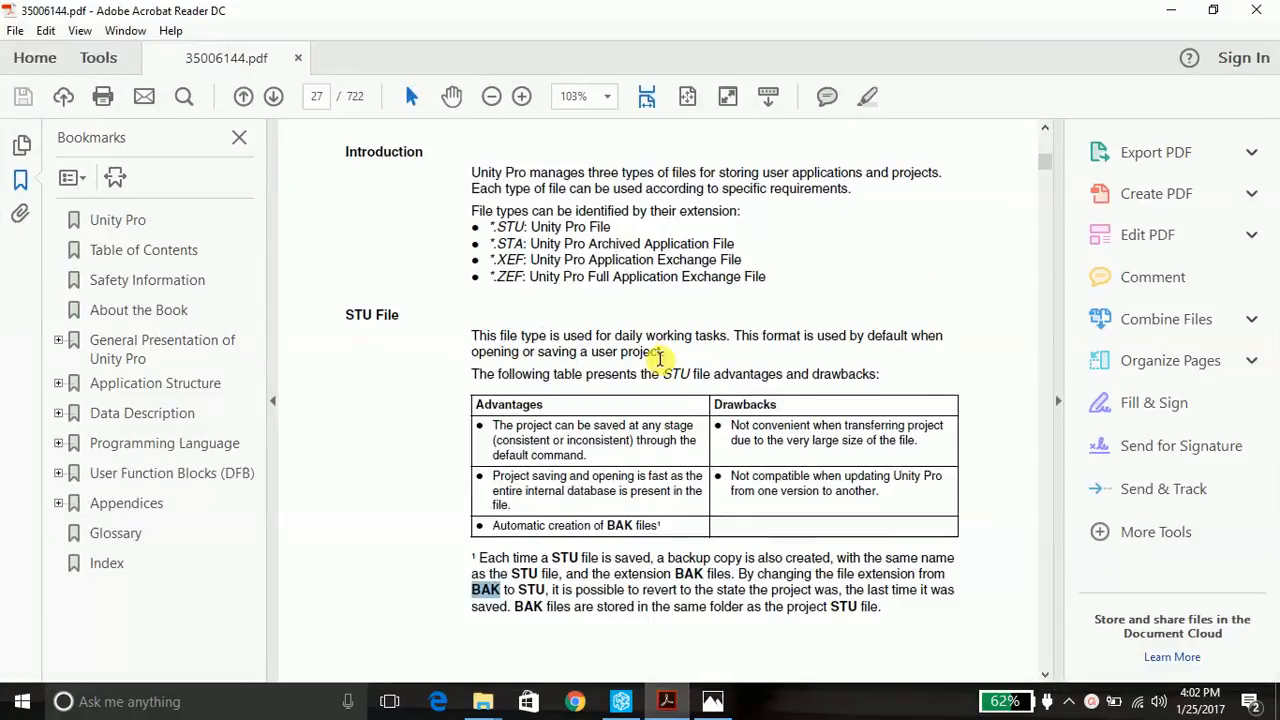
pyautogui.moveTo(485, 230)
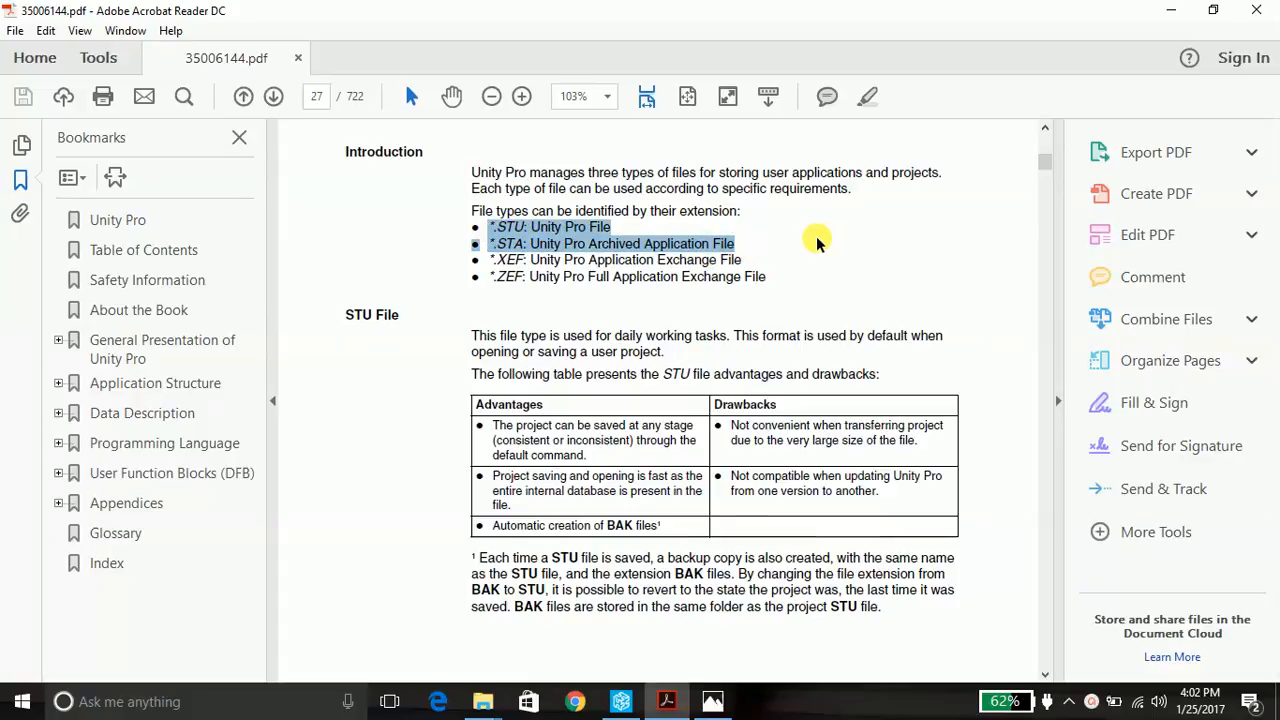
pyautogui.moveTo(745, 242)
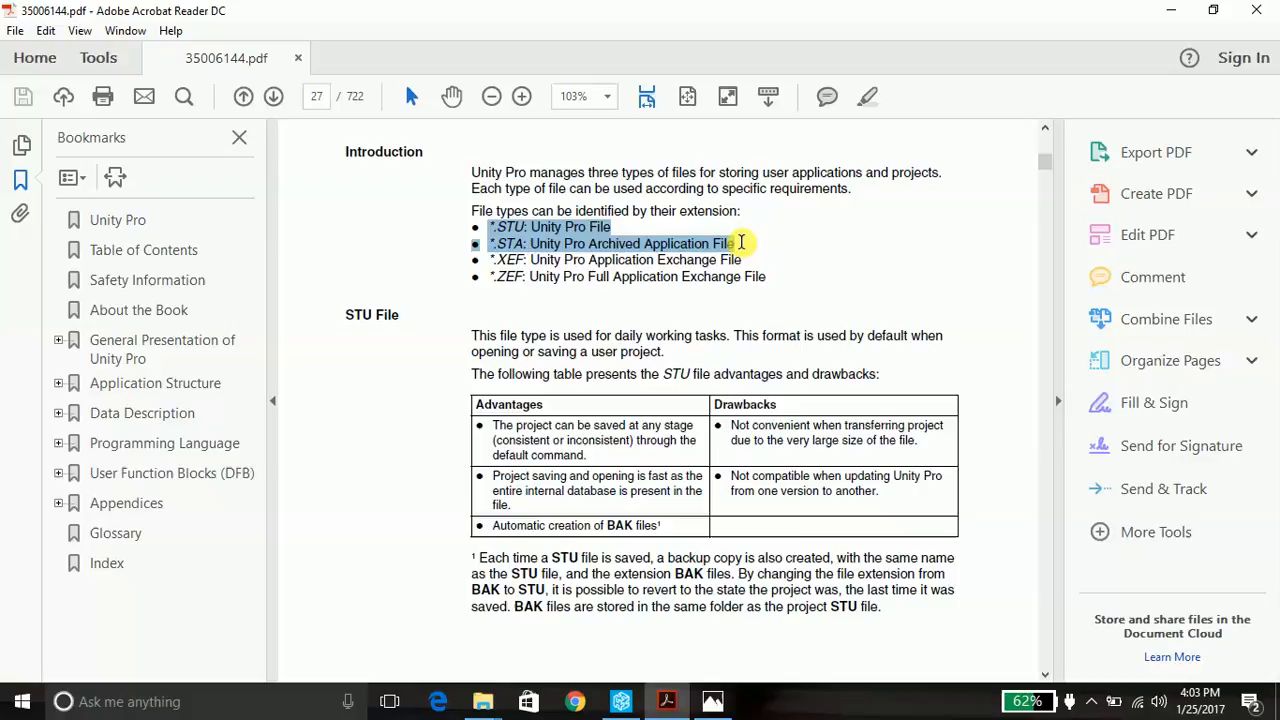
pyautogui.click(735, 243)
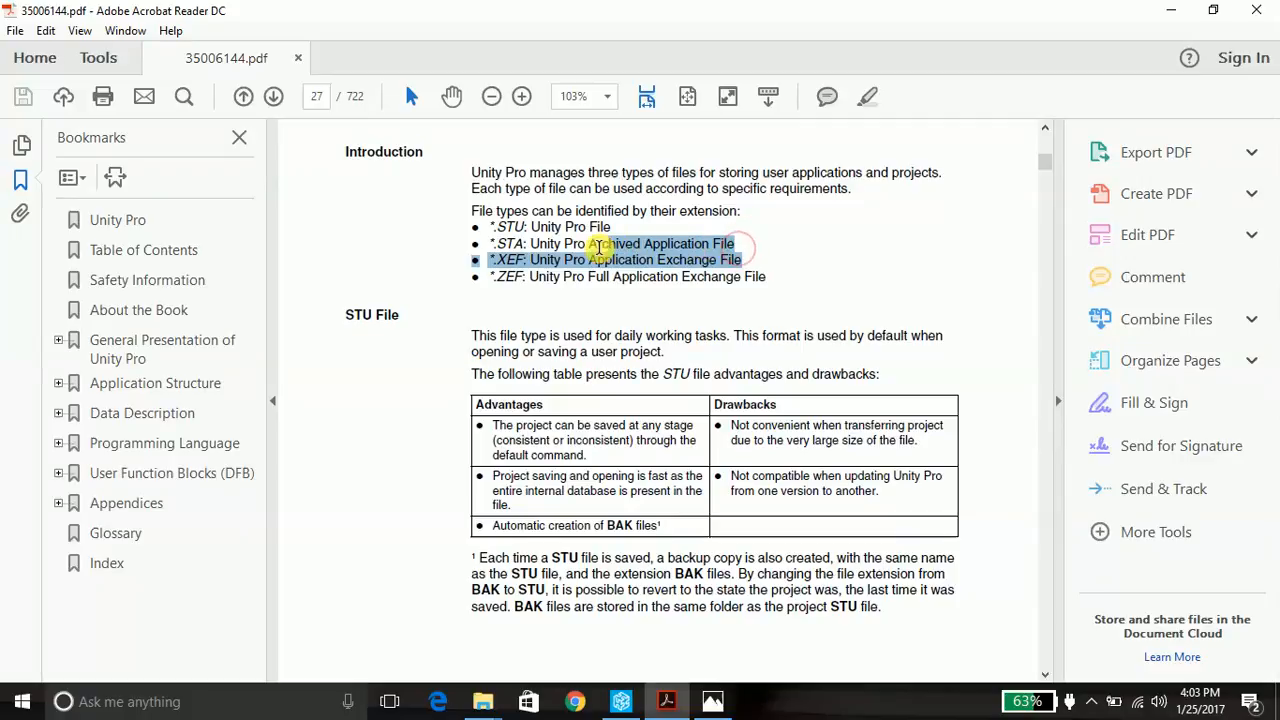
pyautogui.click(620, 701)
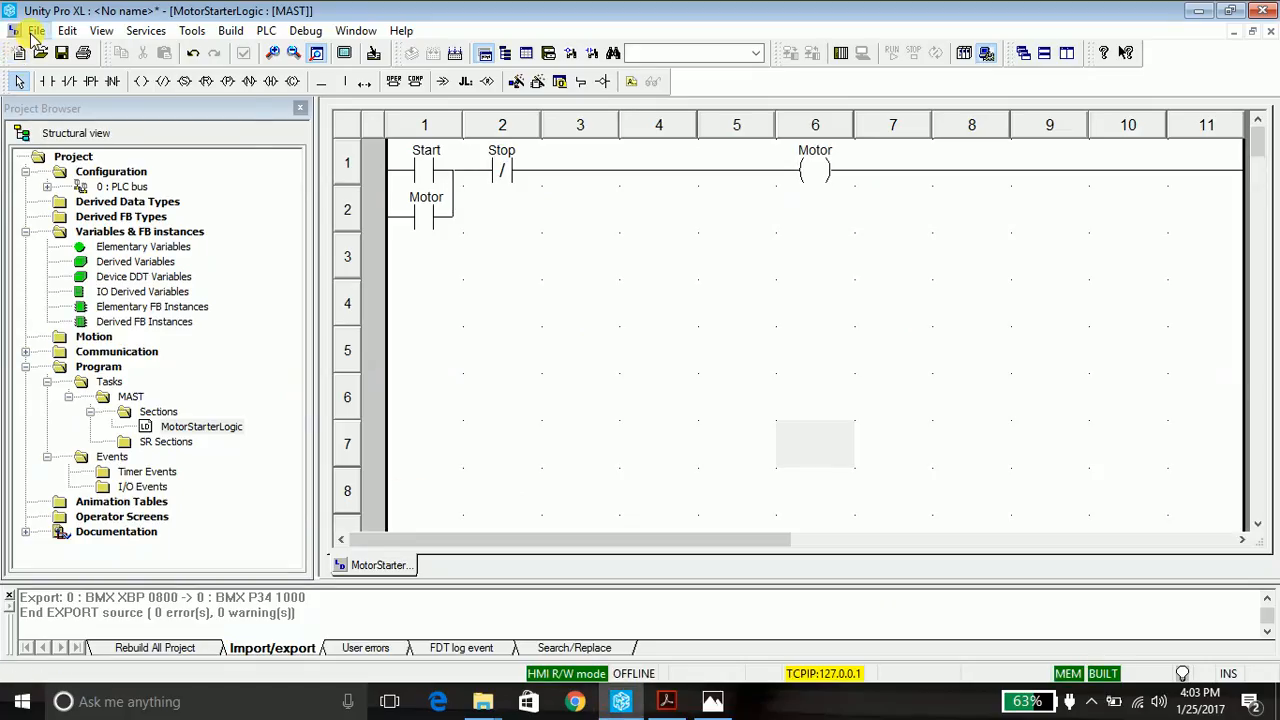
pyautogui.click(35, 30)
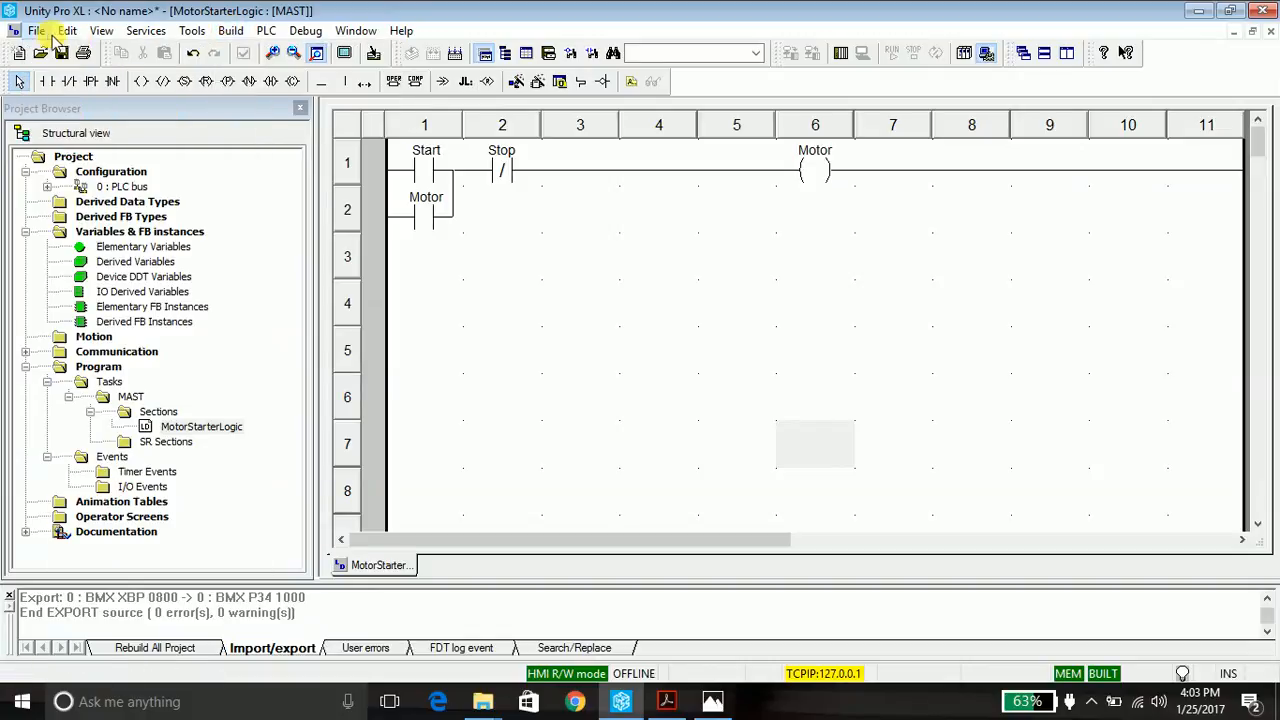
pyautogui.click(36, 30)
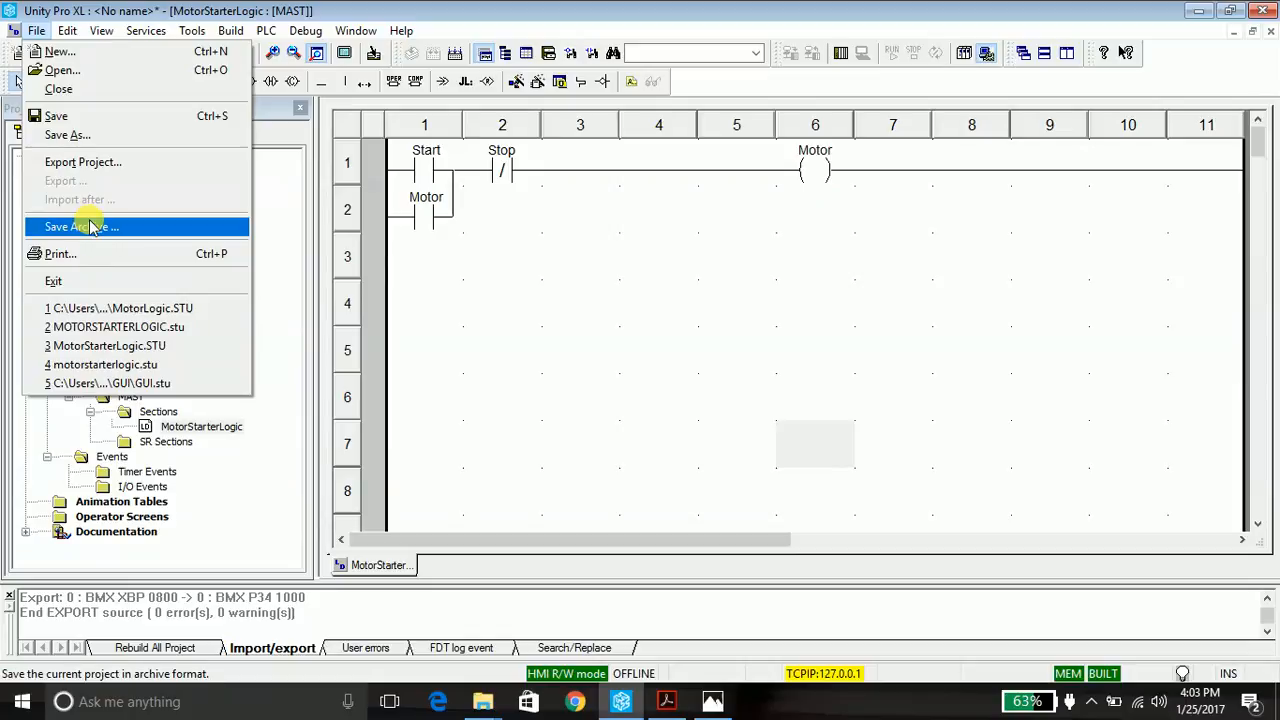
pyautogui.moveTo(700, 680)
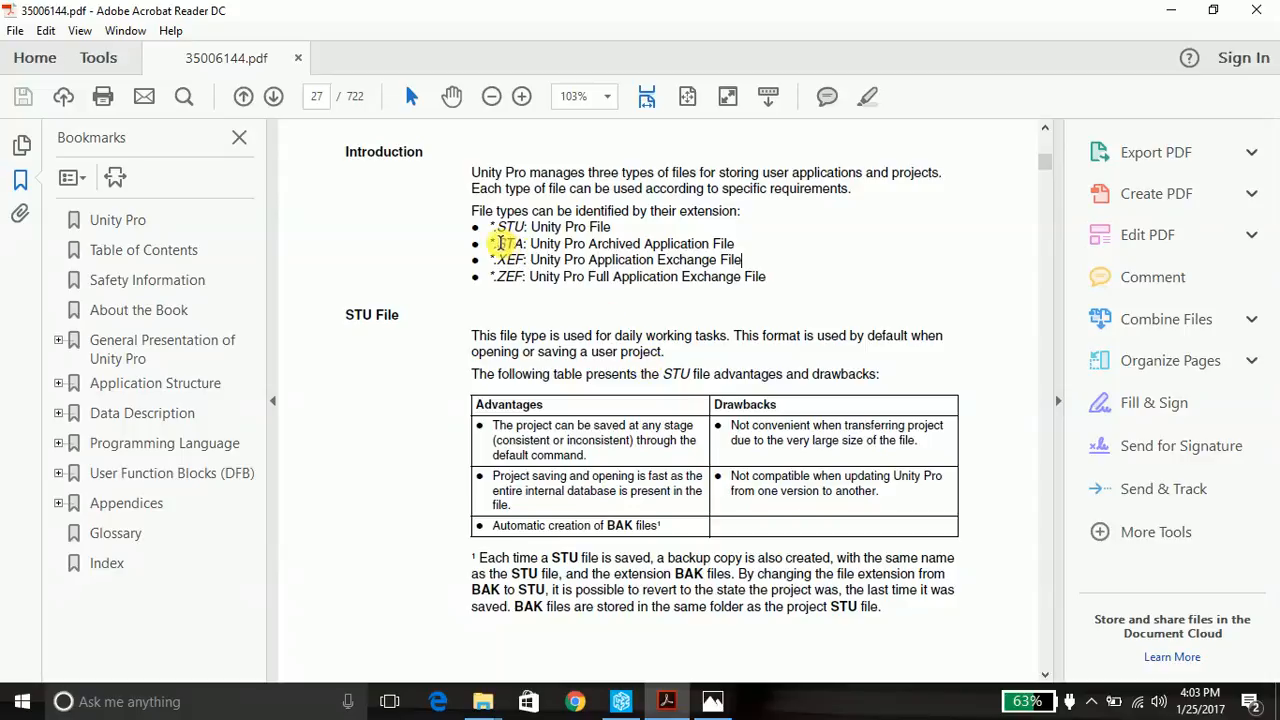
pyautogui.moveTo(490, 227); pyautogui.dragTo(740, 243)
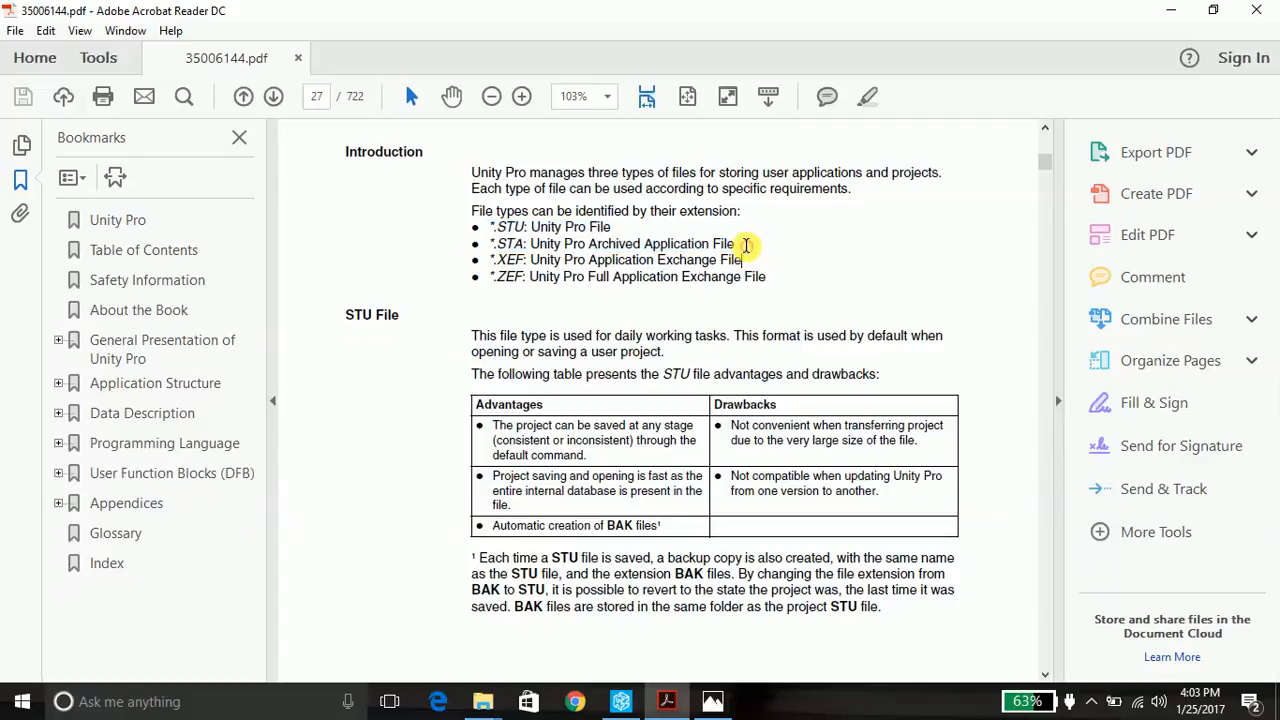
pyautogui.doubleClick(675, 243)
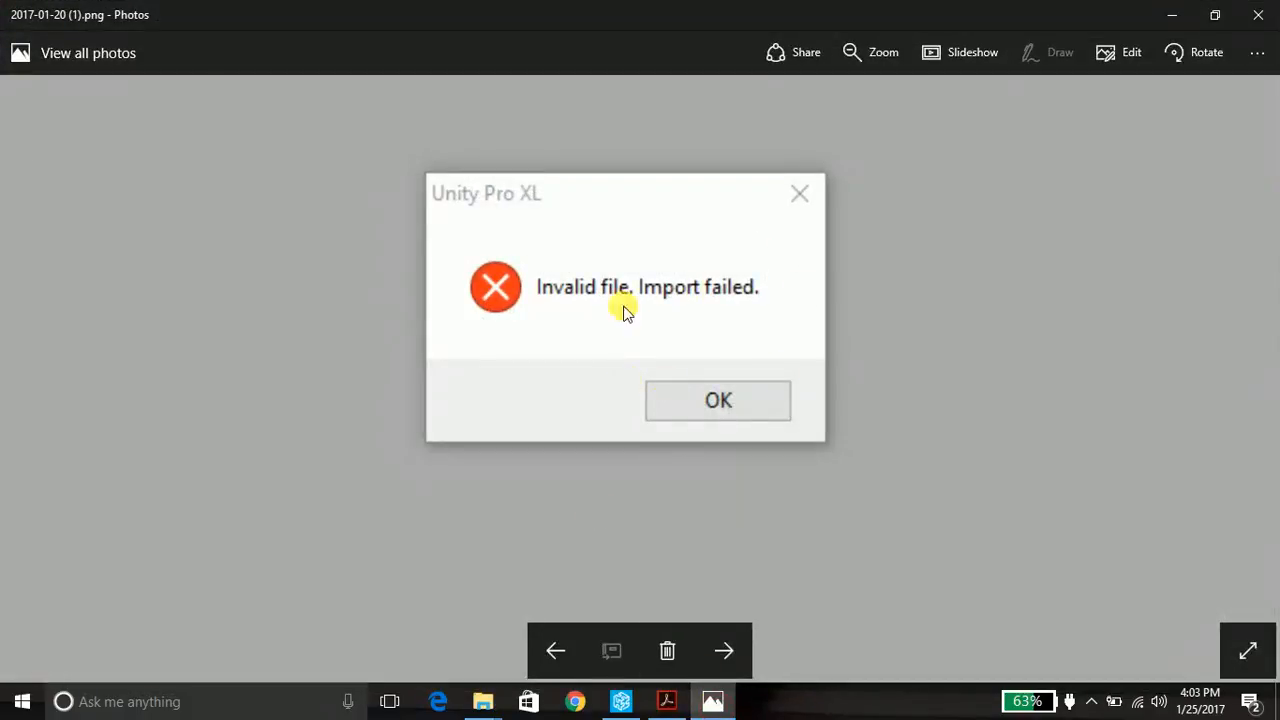
pyautogui.moveTo(680, 383)
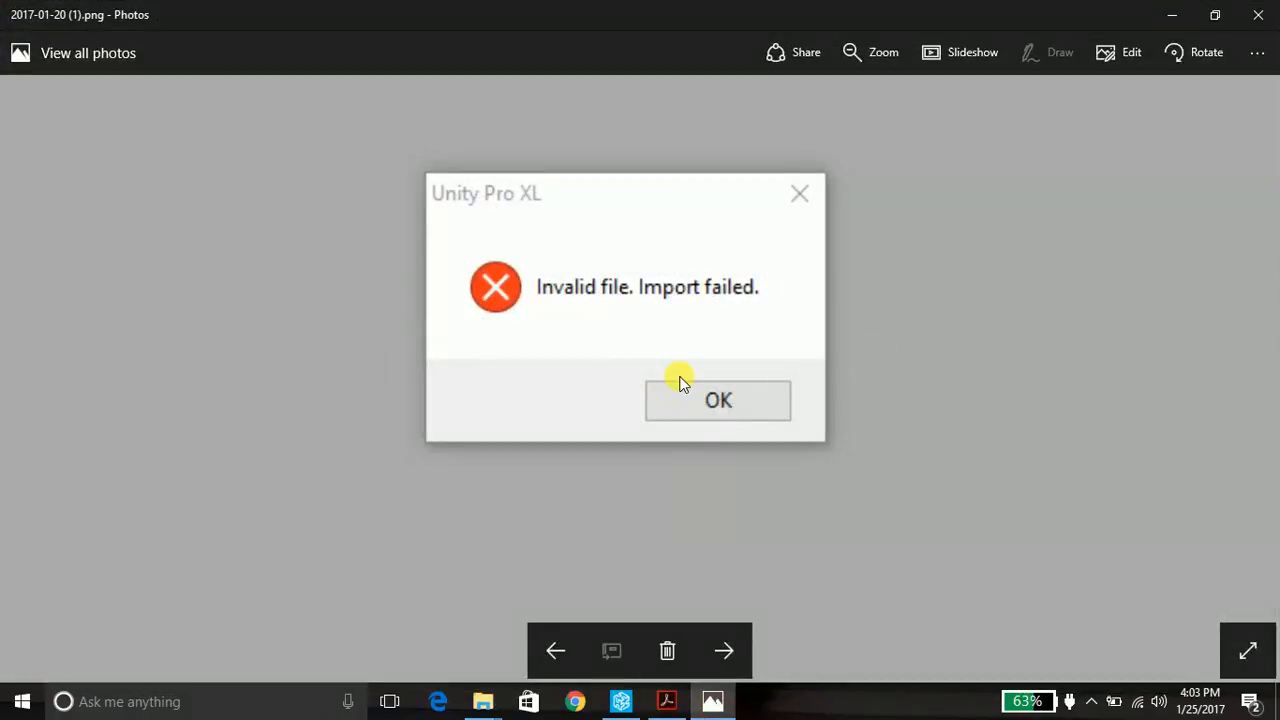
pyautogui.moveTo(530, 497)
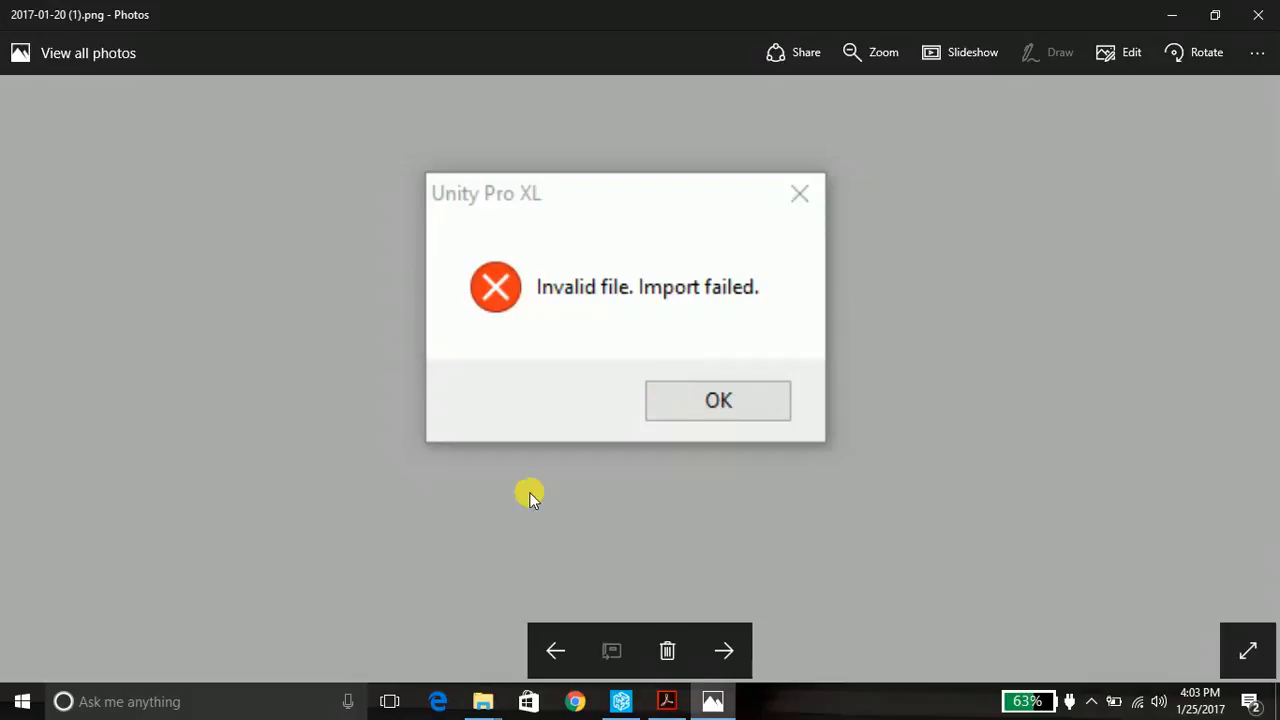
pyautogui.moveTo(737, 570)
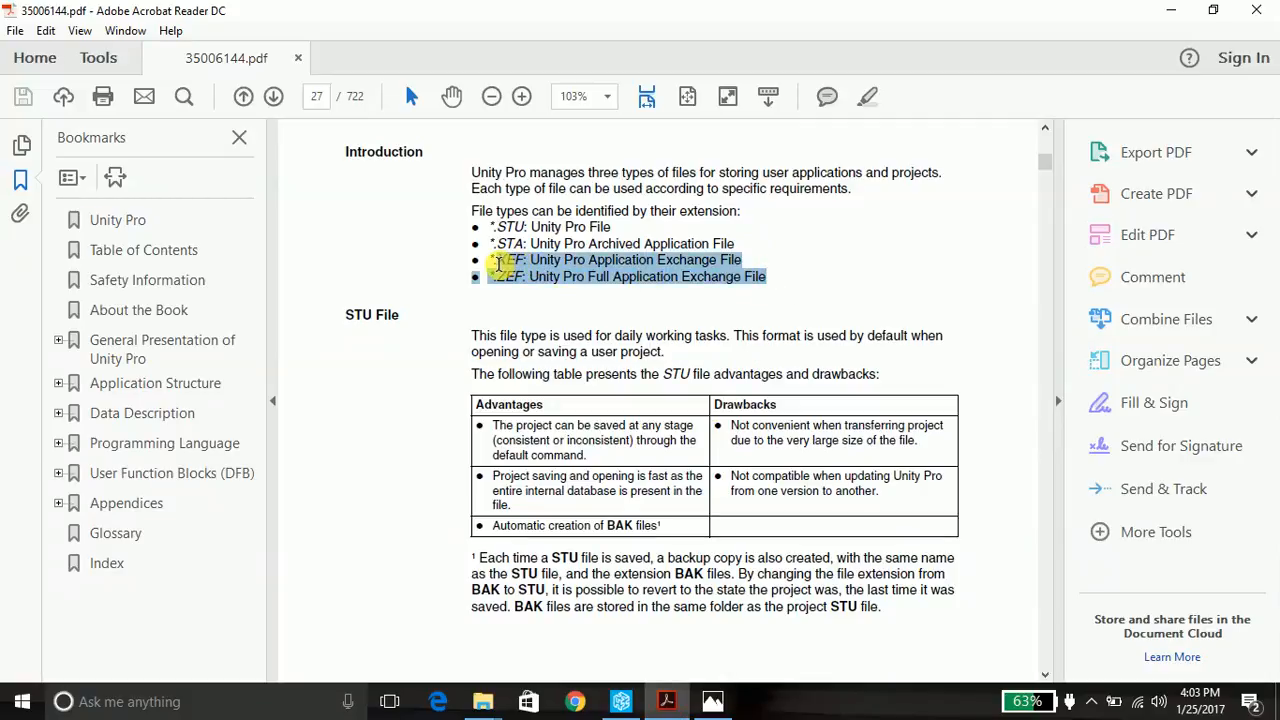
pyautogui.moveTo(836, 266)
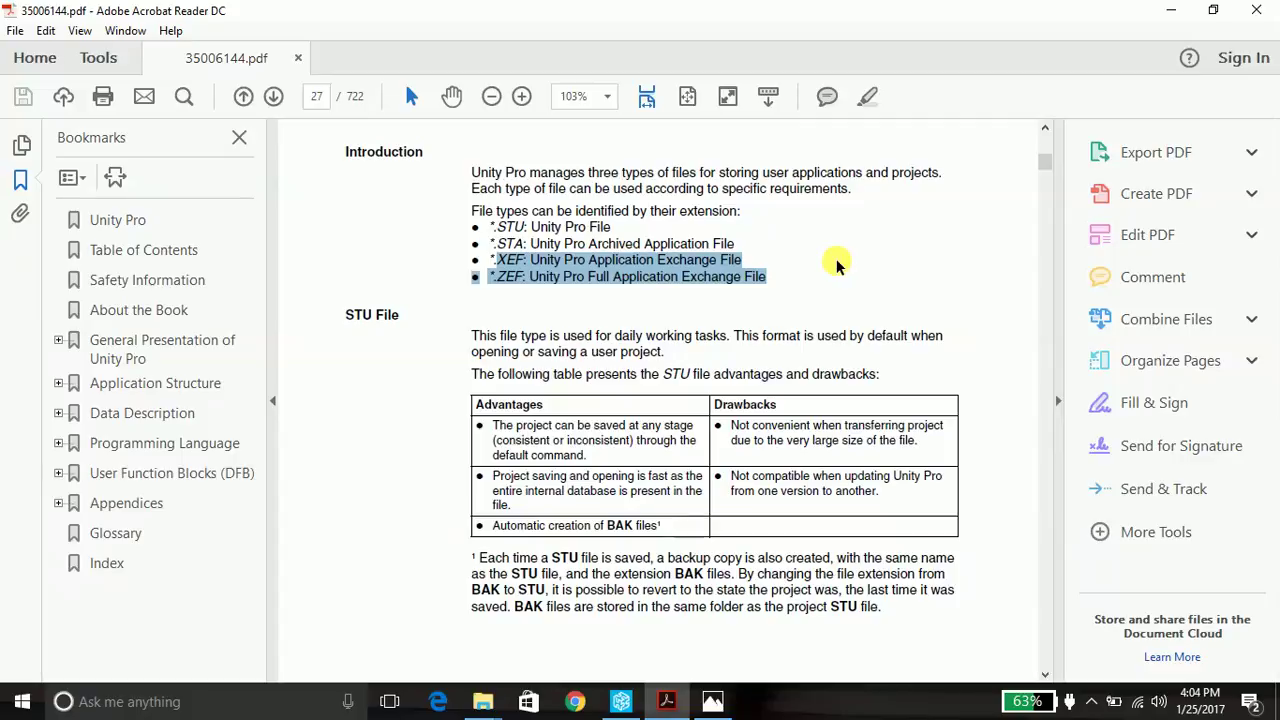
# Highlight the *.XEF application exchange line in the manual's Introduction page, then return to Unity Pro.
pyautogui.click(820, 265)
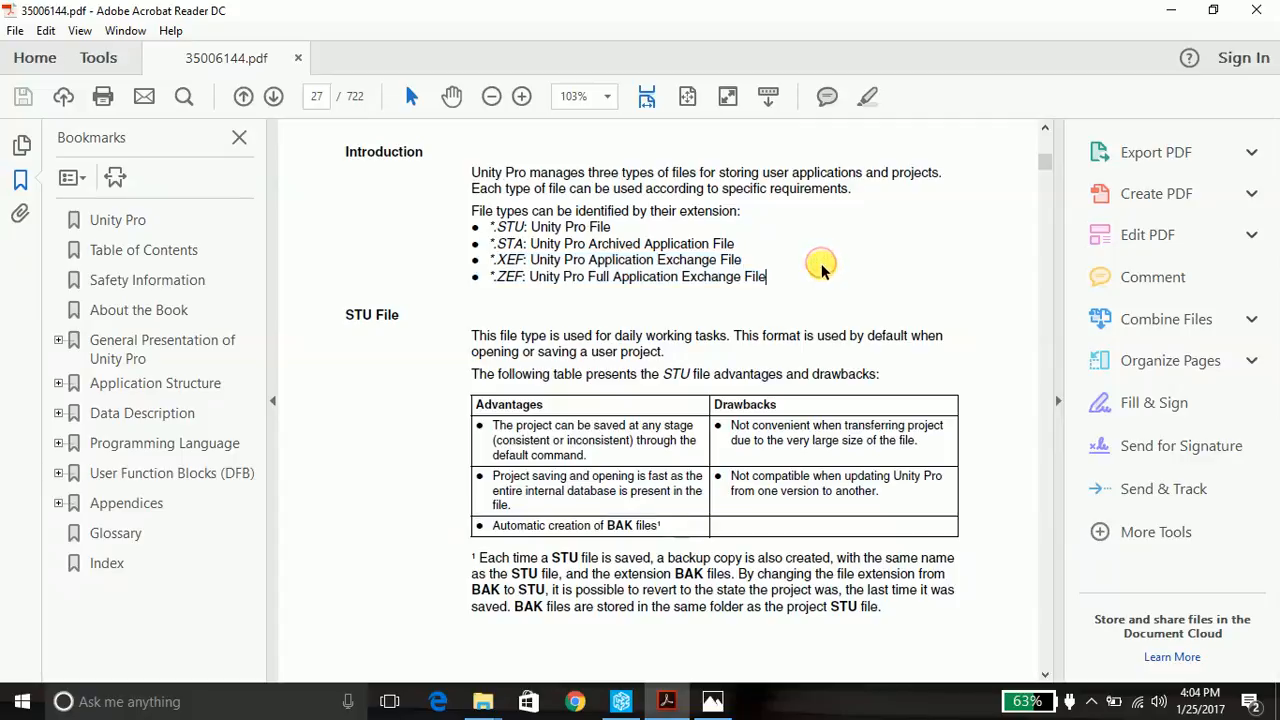
pyautogui.moveTo(778, 252)
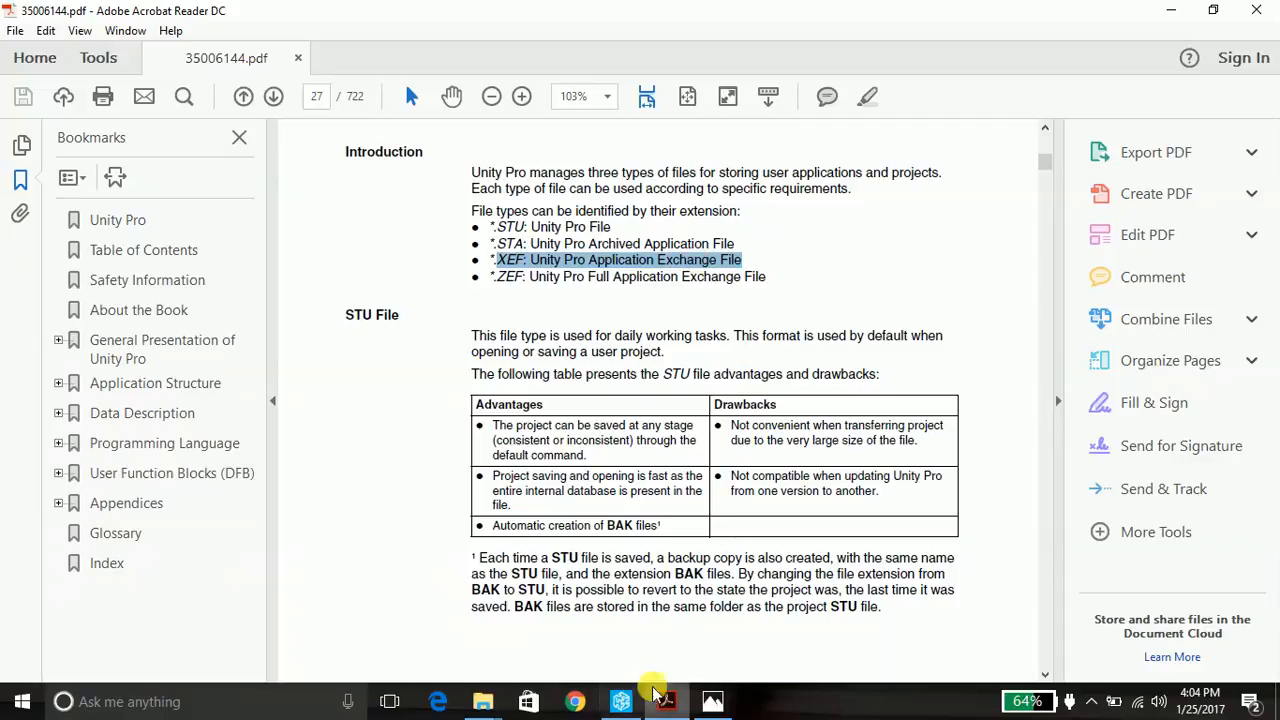
pyautogui.doubleClick(609, 425)
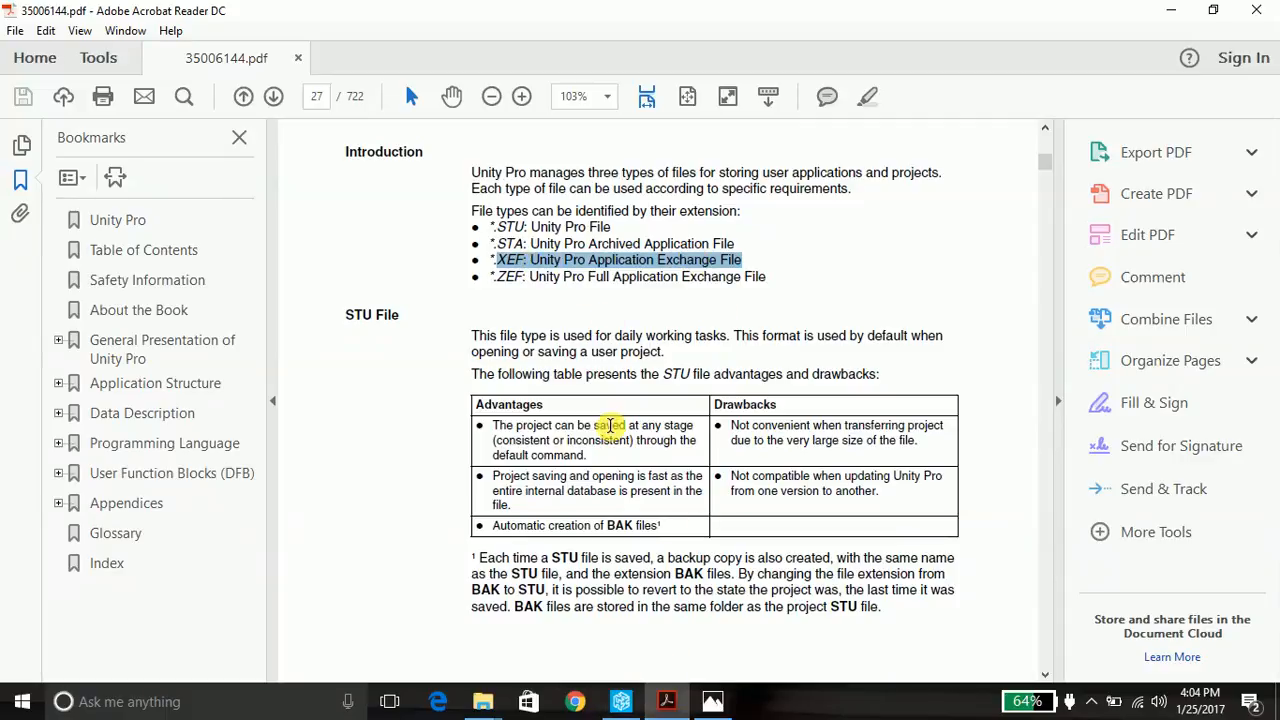
pyautogui.click(620, 701)
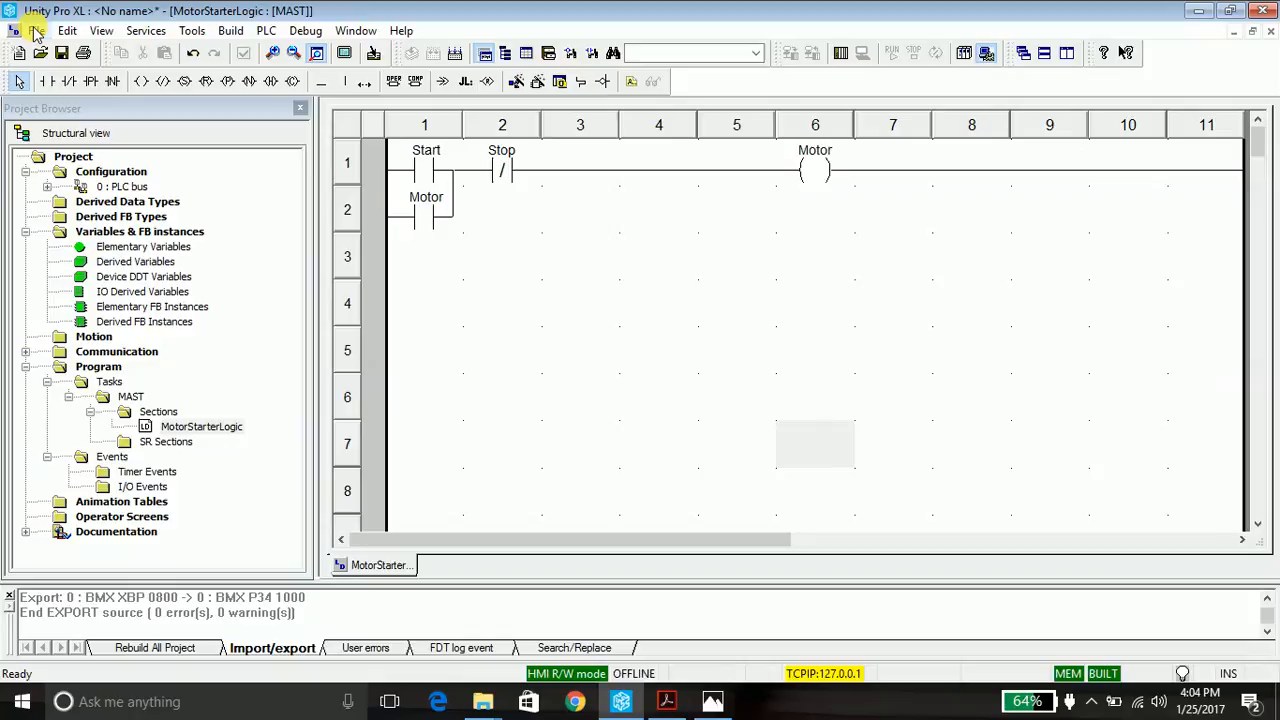
# Launch Export Project from the File menu, defaulting to MotorLogic on the Desktop.
pyautogui.click(36, 30)
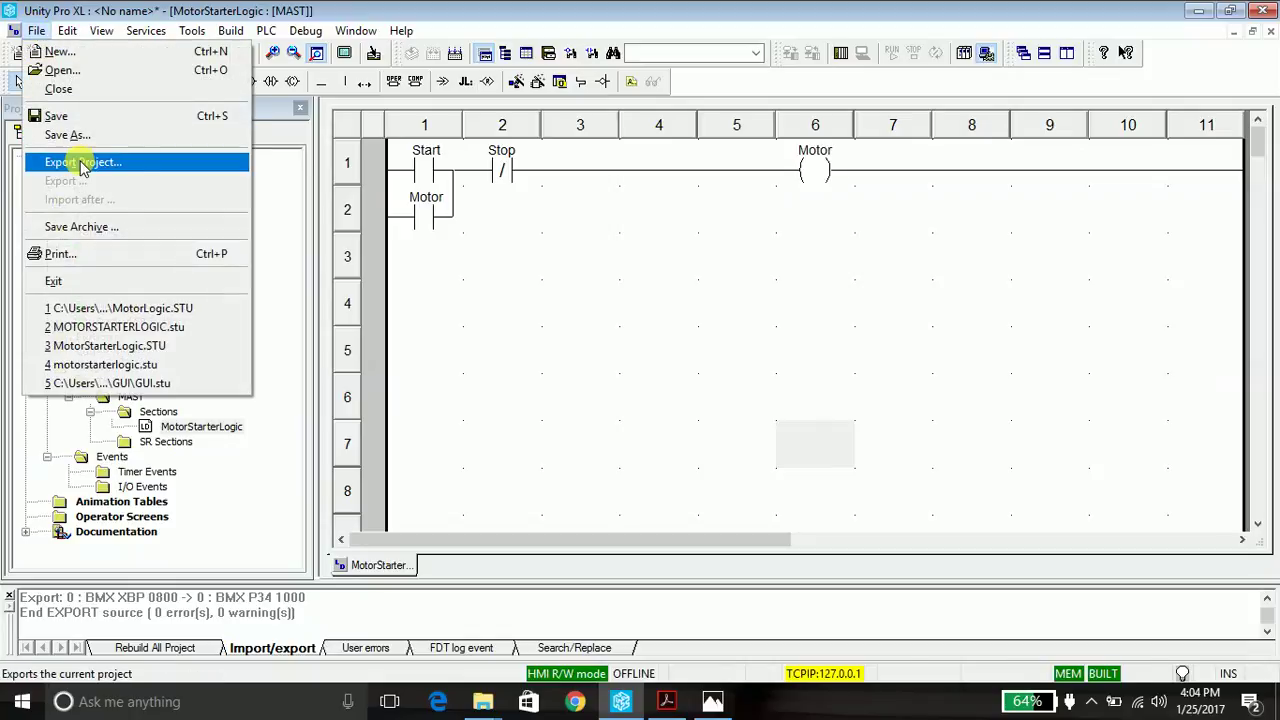
pyautogui.click(82, 162)
pyautogui.write('MotorLogic')
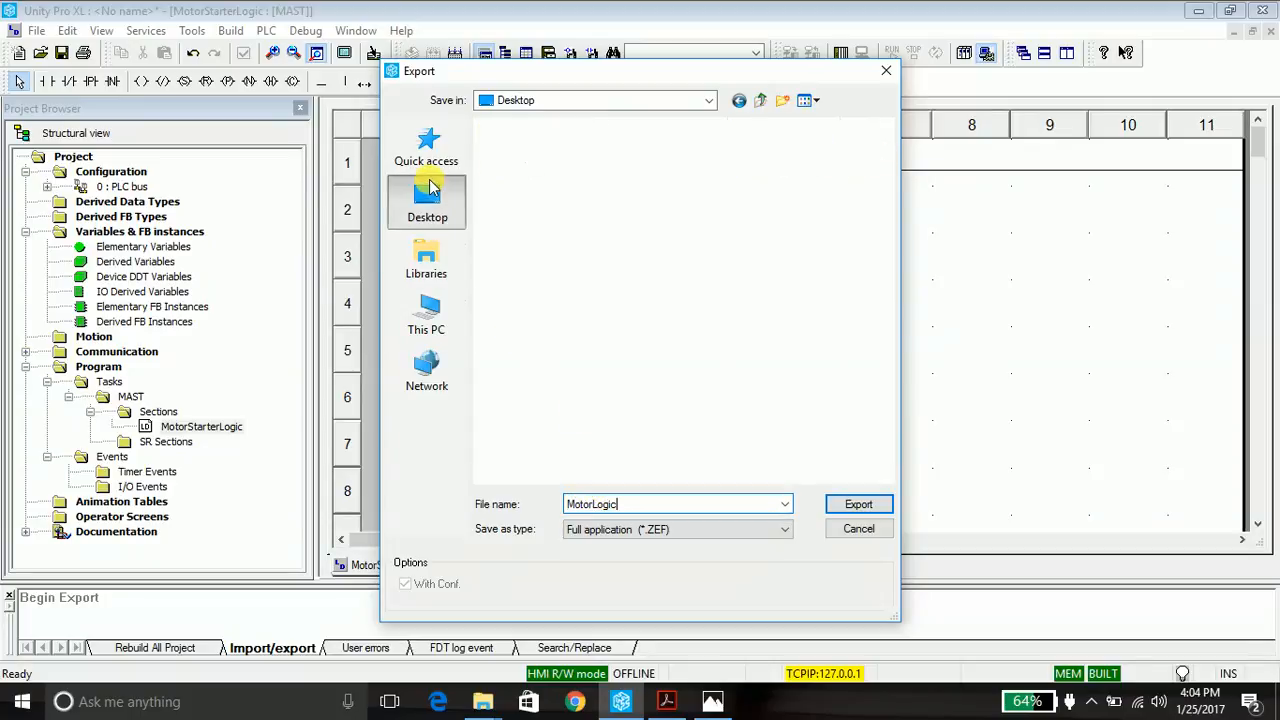
# Export to the Desktop as Application (*.XEF), replacing motorlogic.xef and accepting the data warning.
pyautogui.click(427, 200)
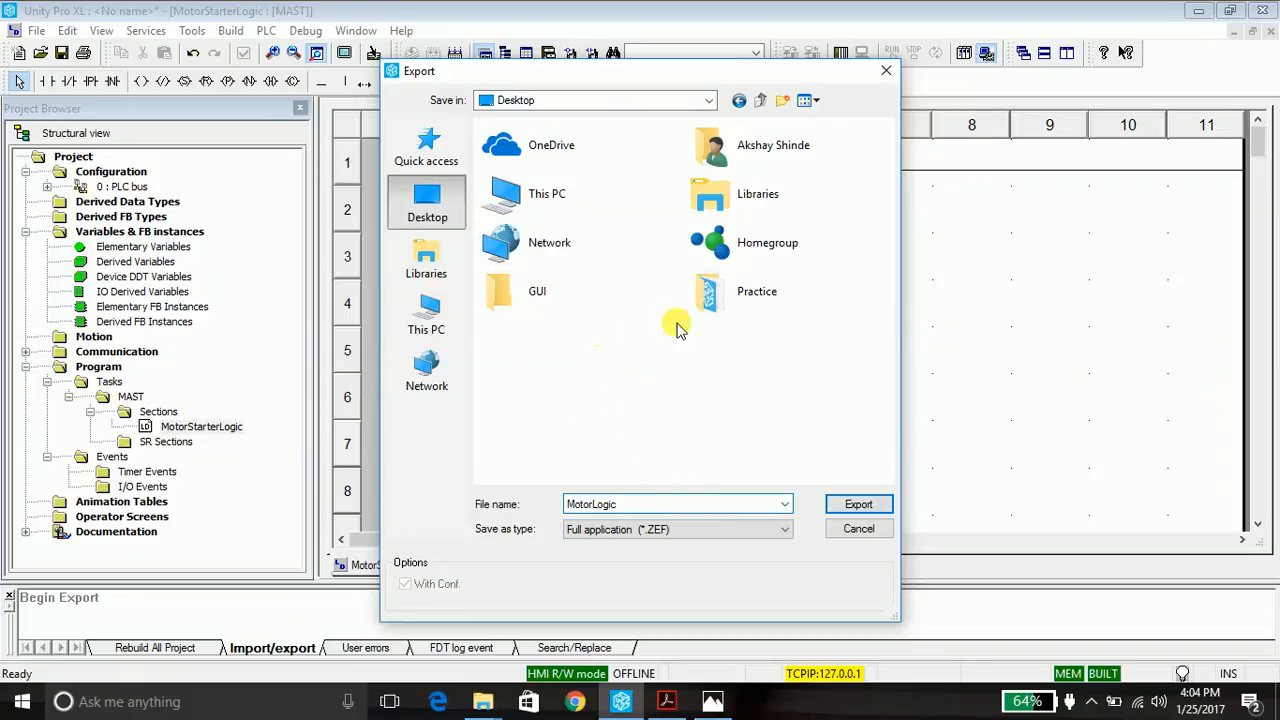
pyautogui.click(785, 529)
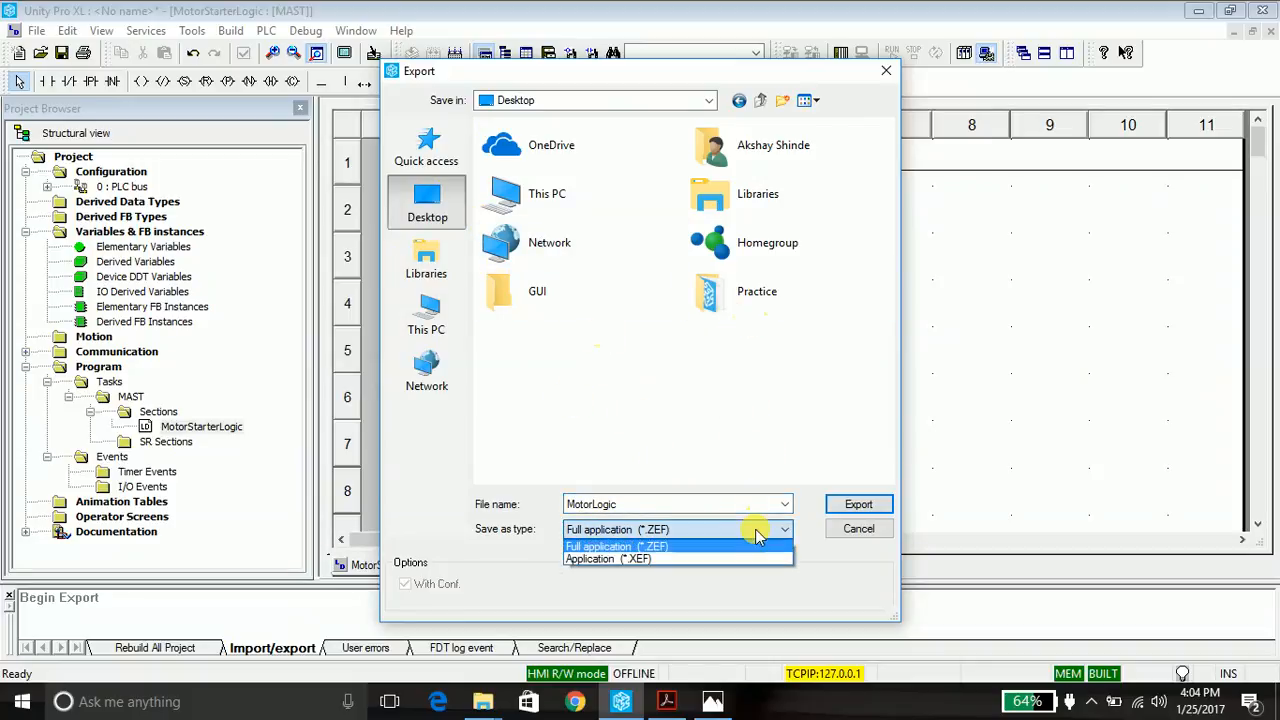
pyautogui.click(608, 558)
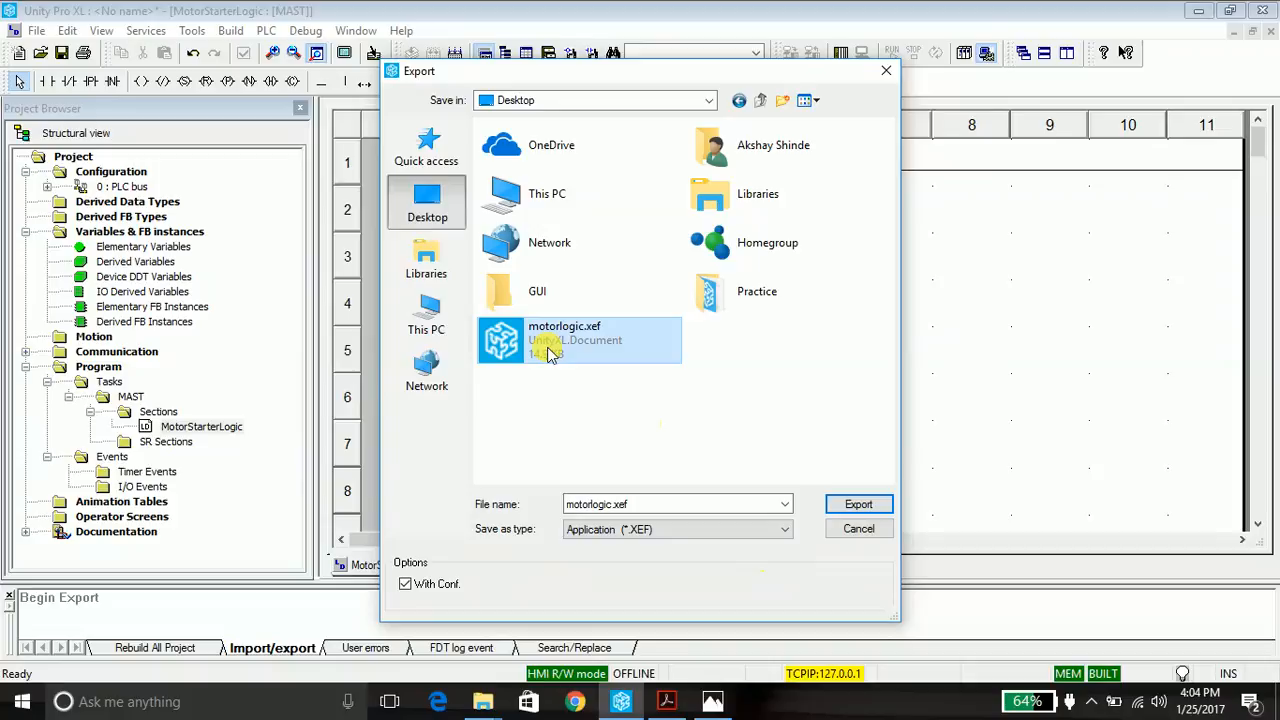
pyautogui.click(857, 503)
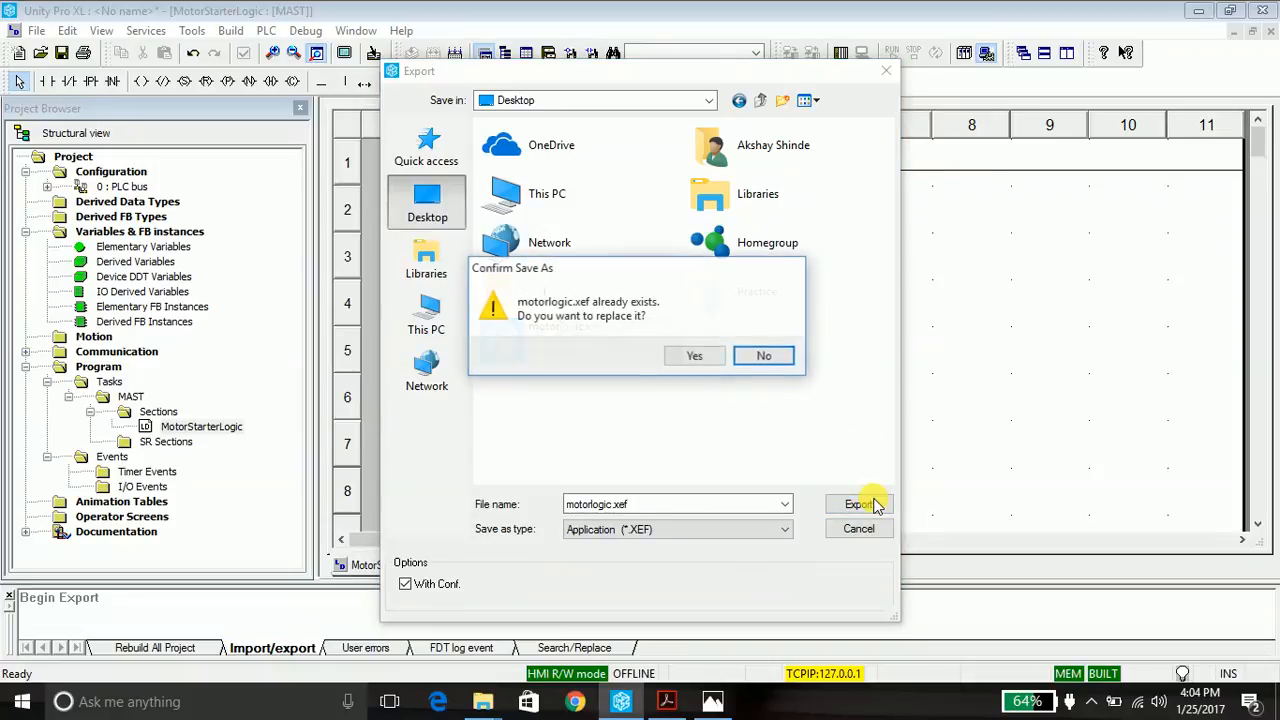
pyautogui.click(694, 355)
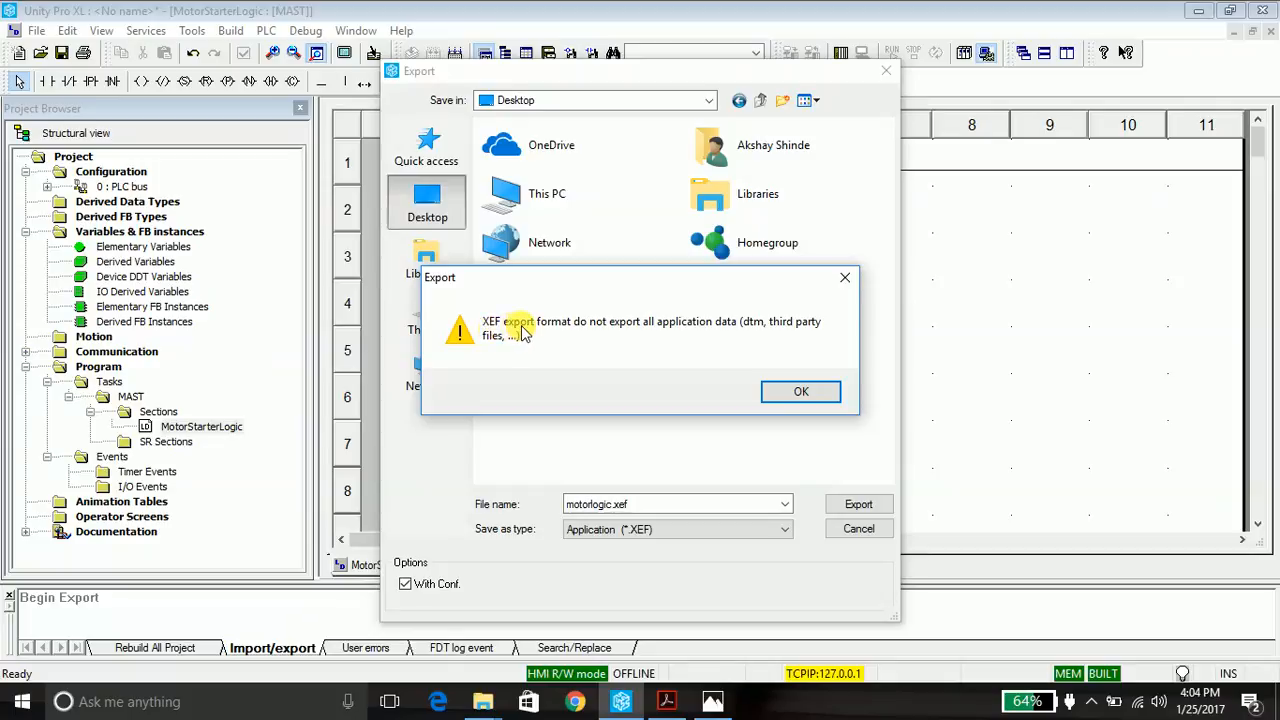
pyautogui.click(801, 391)
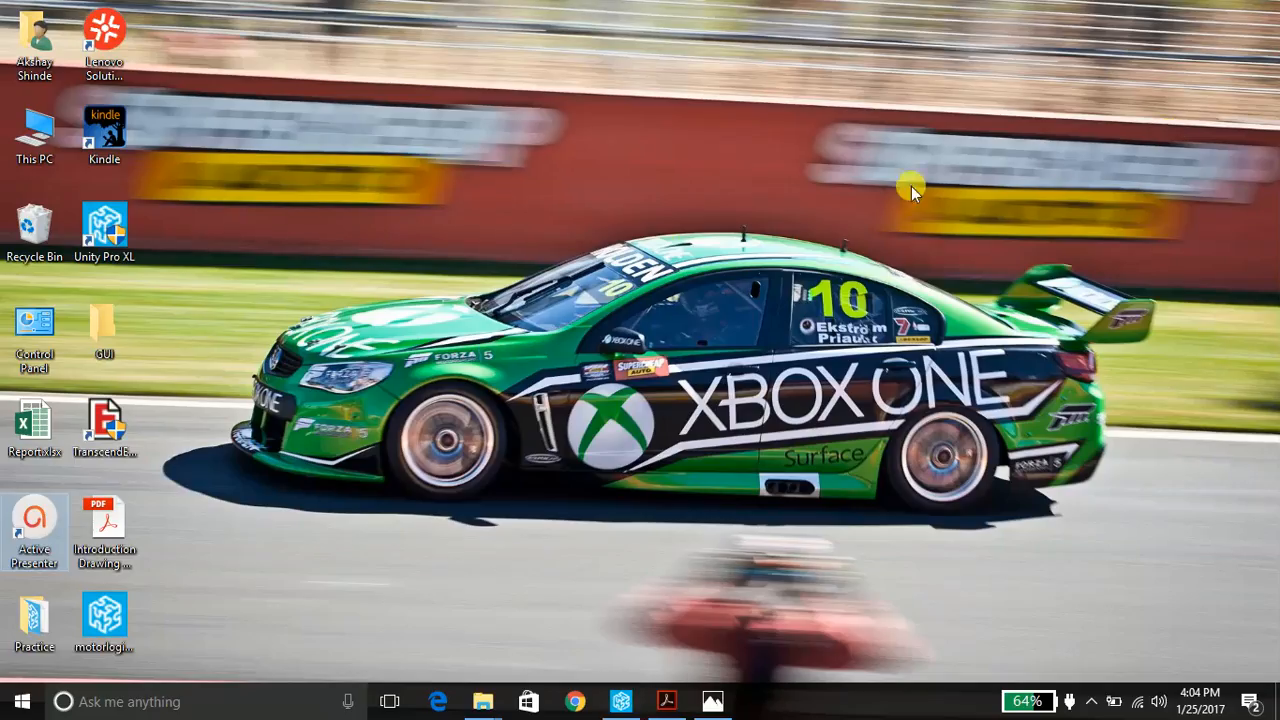
pyautogui.moveTo(104, 615)
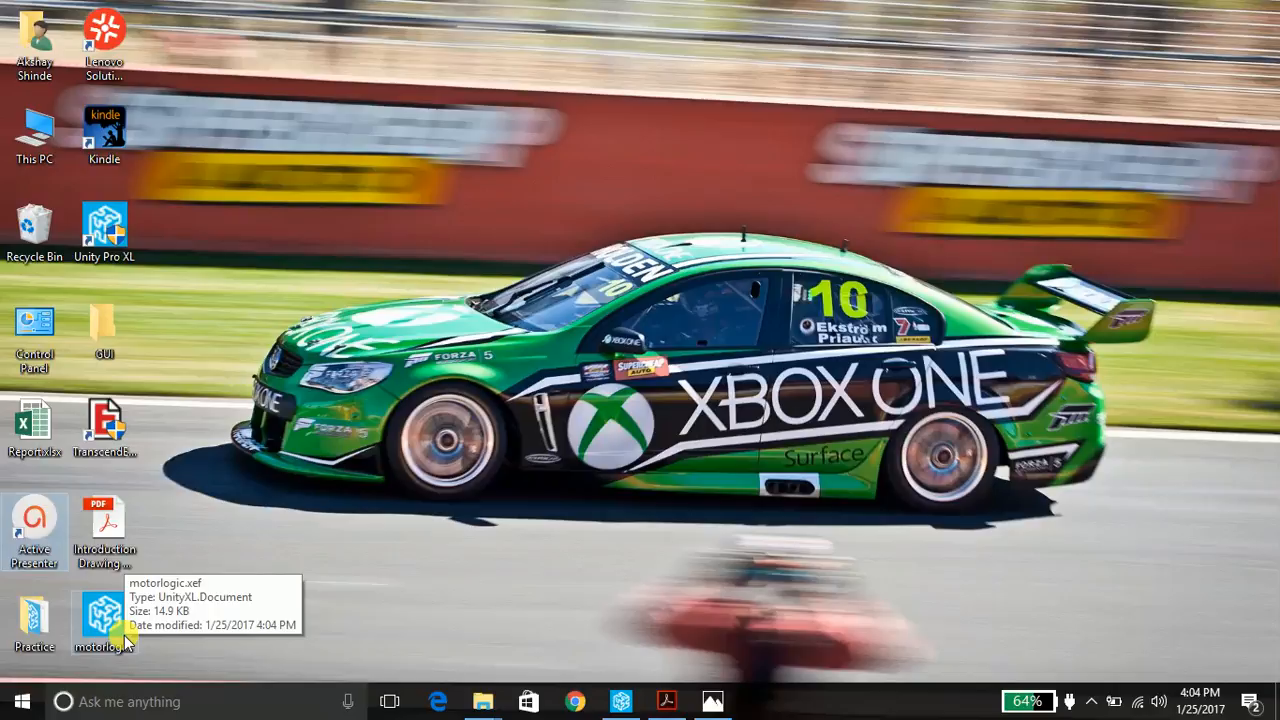
pyautogui.moveTo(665, 632)
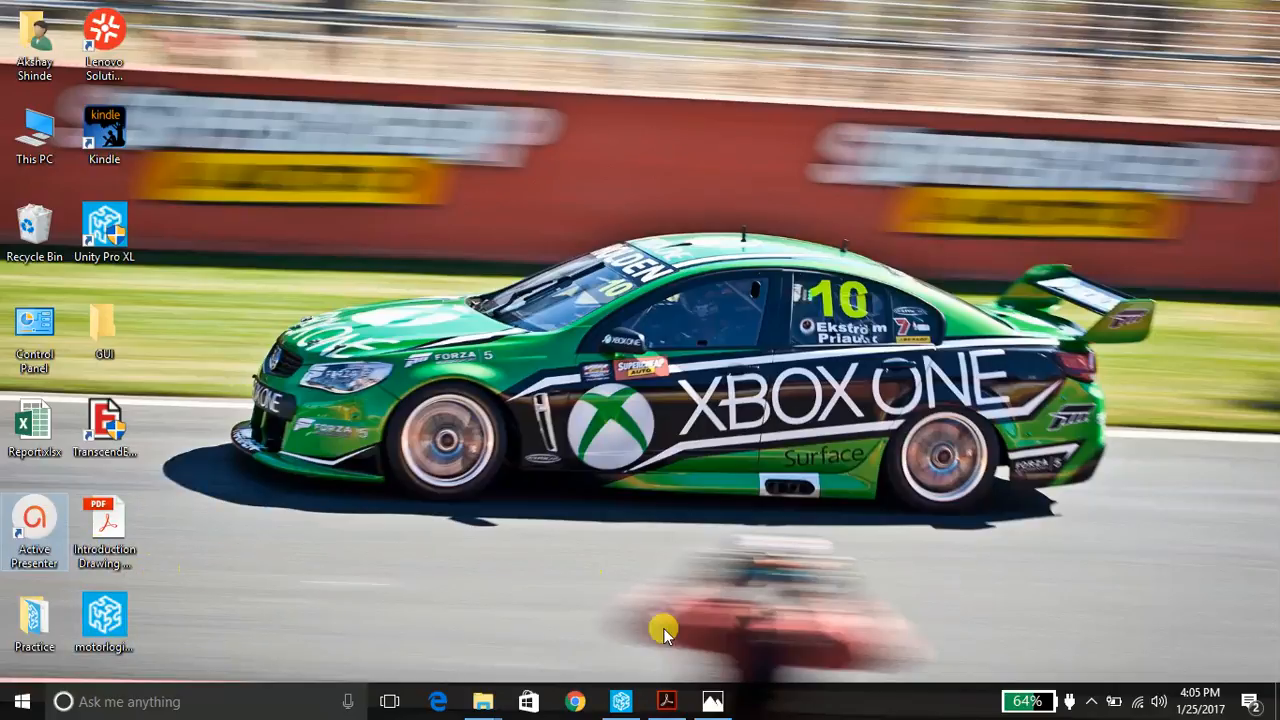
pyautogui.click(637, 700)
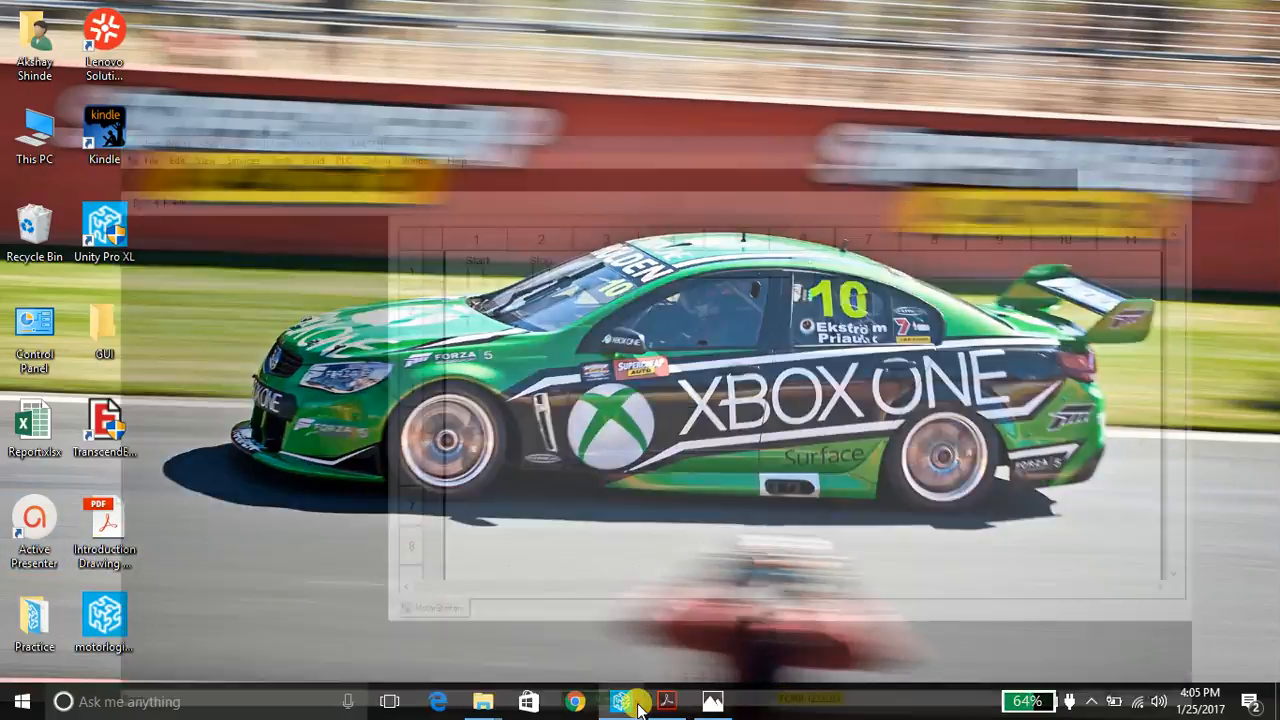
pyautogui.click(620, 701)
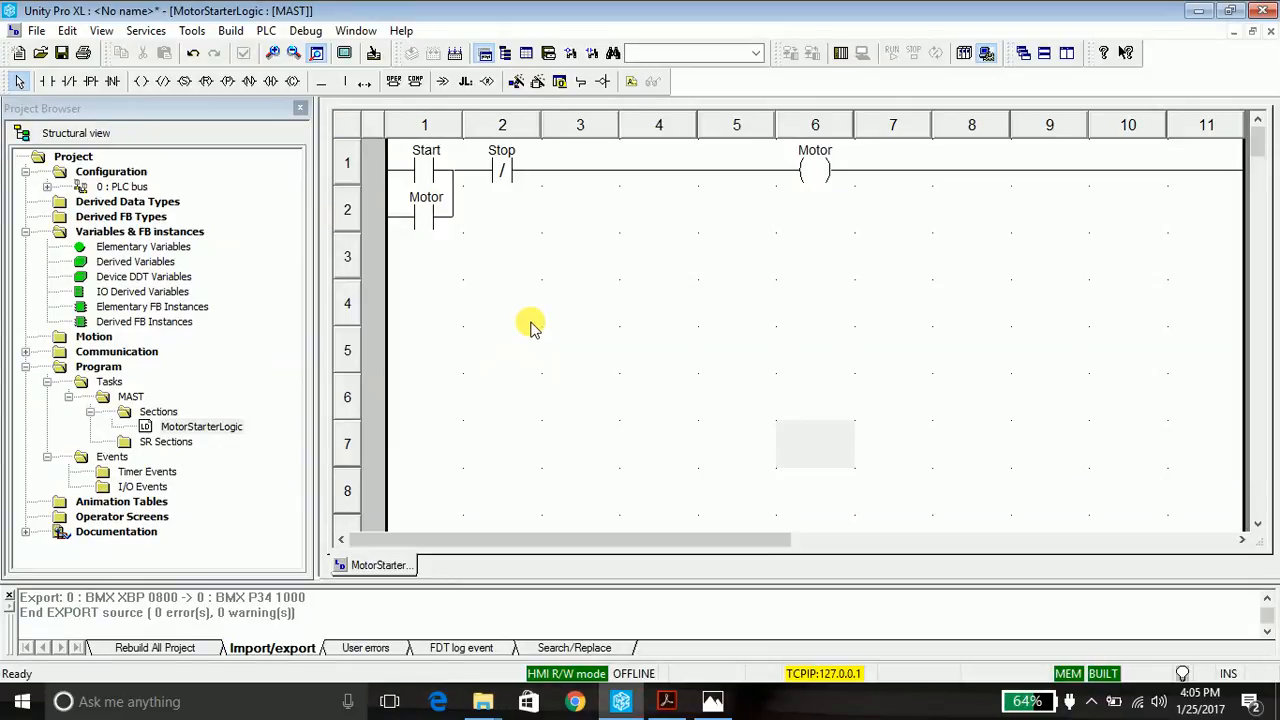
pyautogui.moveTo(845, 705)
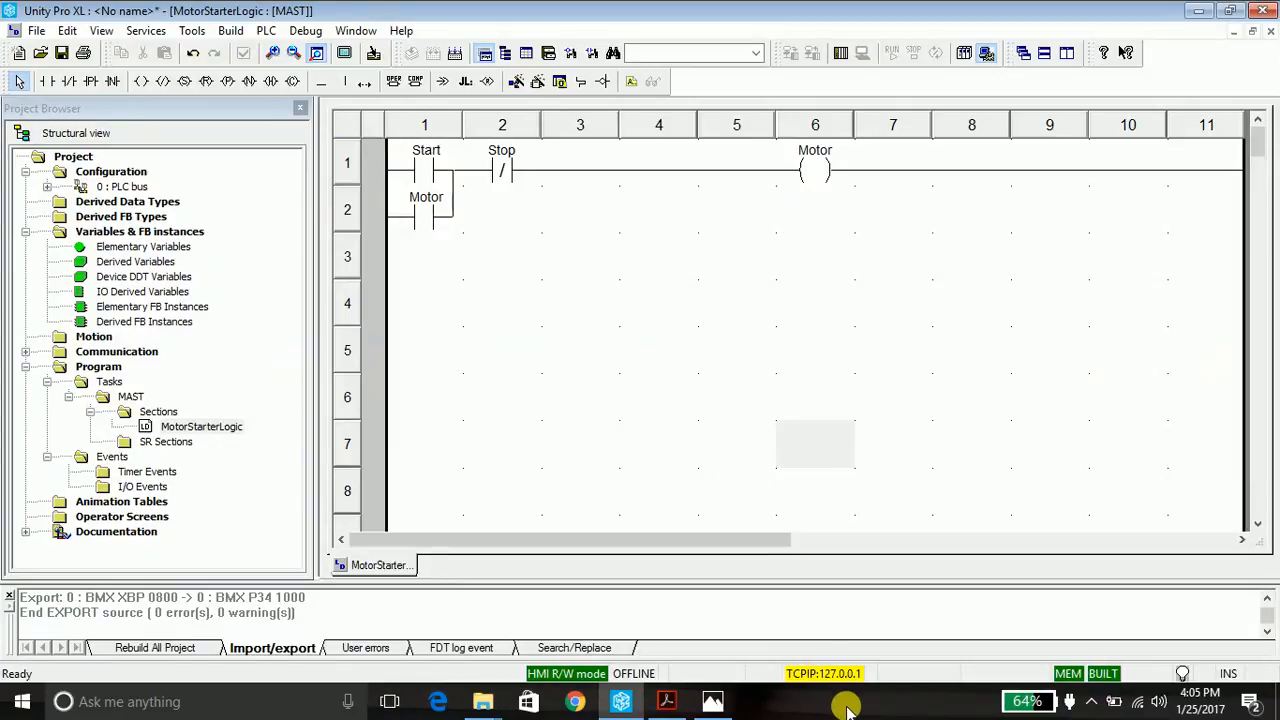